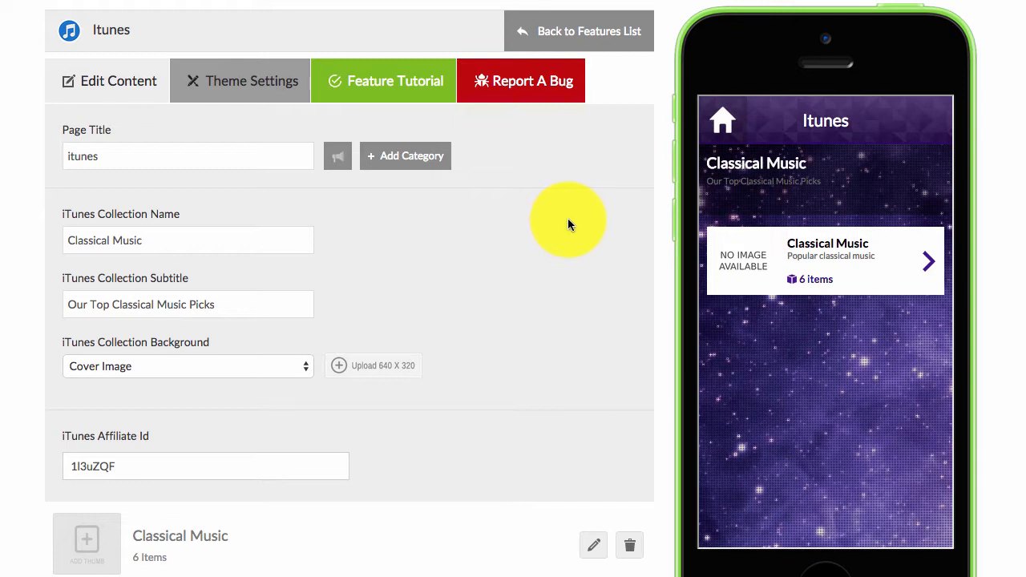
pyautogui.moveTo(77, 433)
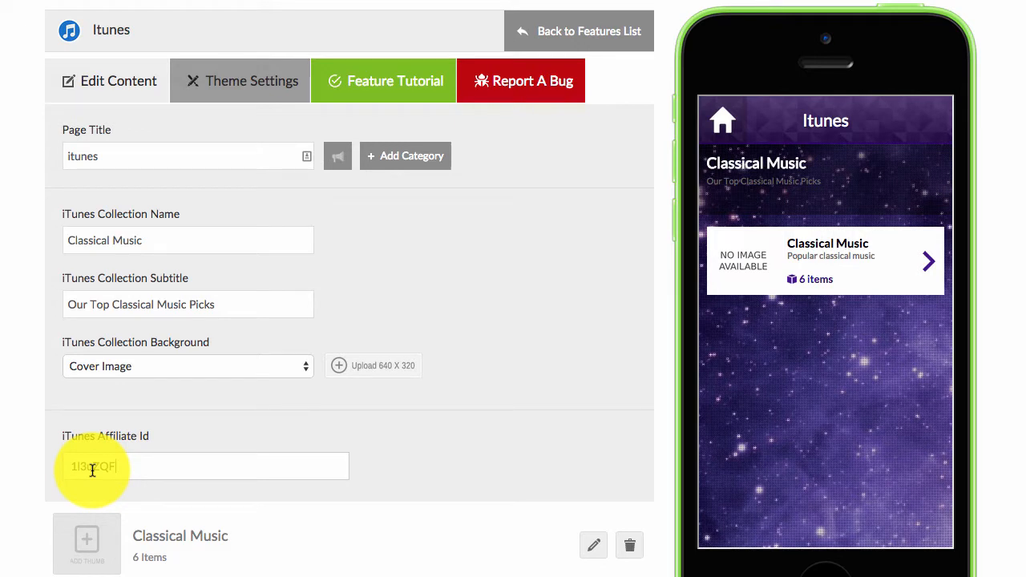
pyautogui.moveTo(168, 305)
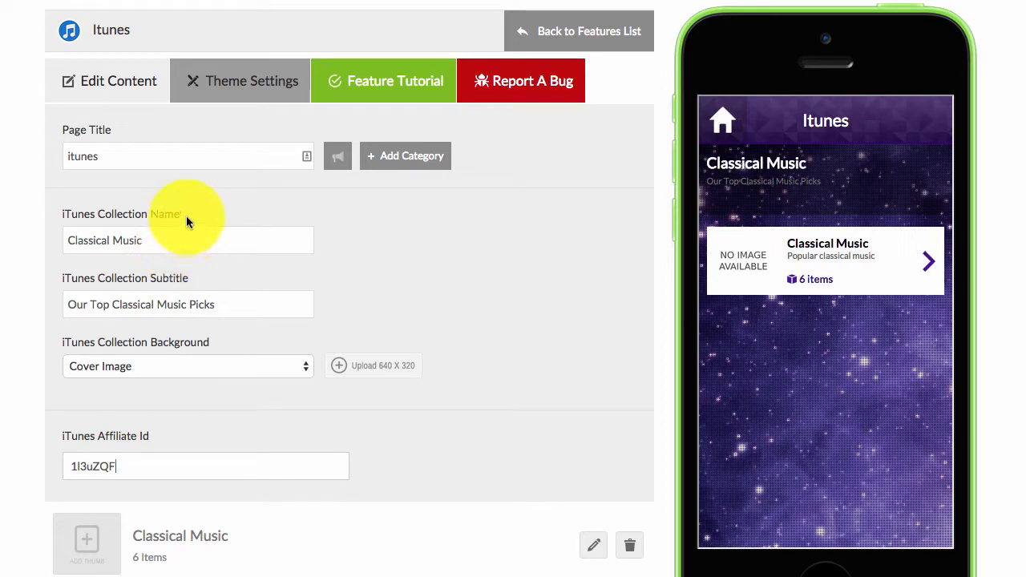
pyautogui.moveTo(174, 290)
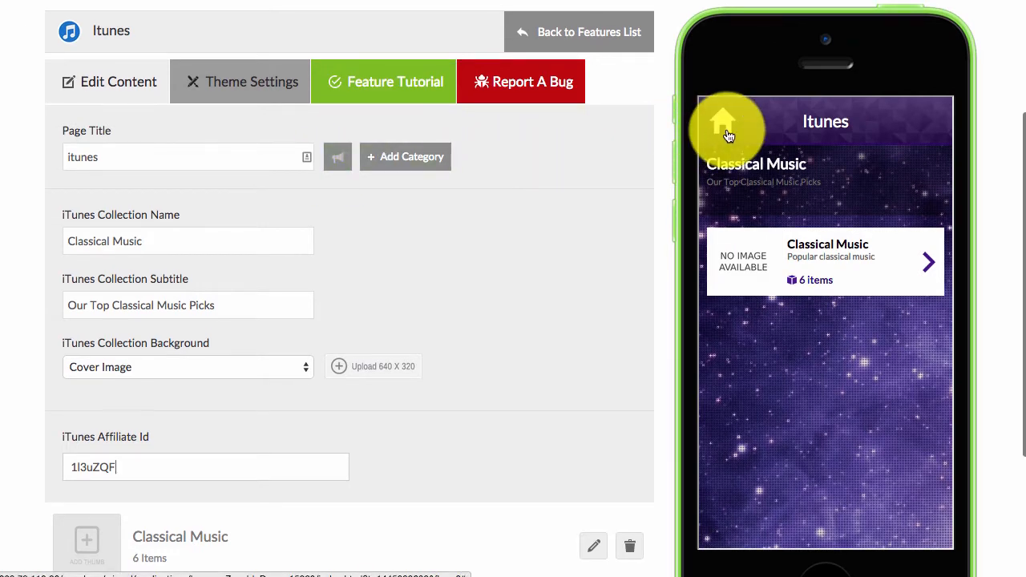
# Step: Open the iTunes feature from the app home in the preview, keeping the cover image as collection background
pyautogui.click(723, 125)
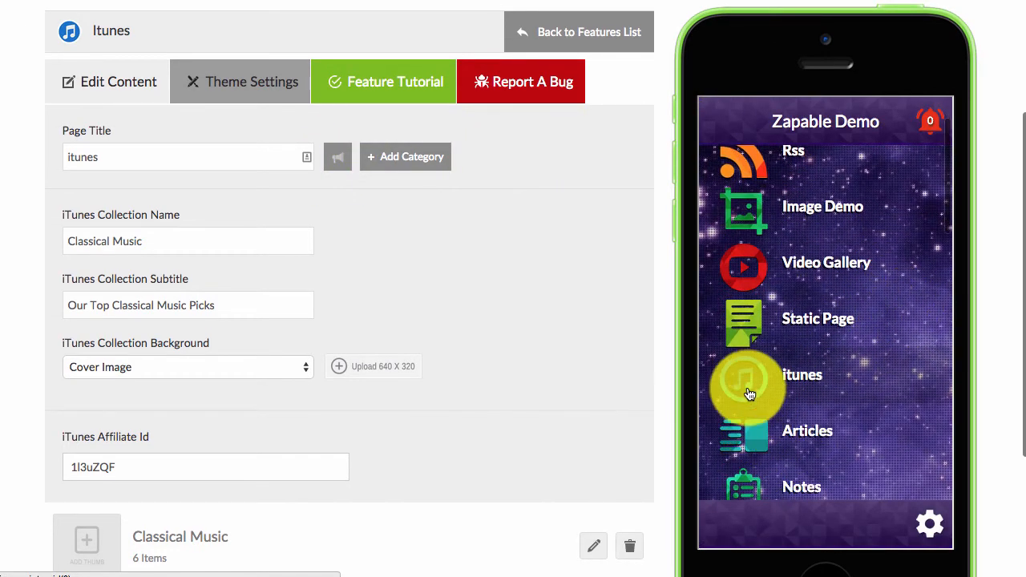
pyautogui.click(746, 386)
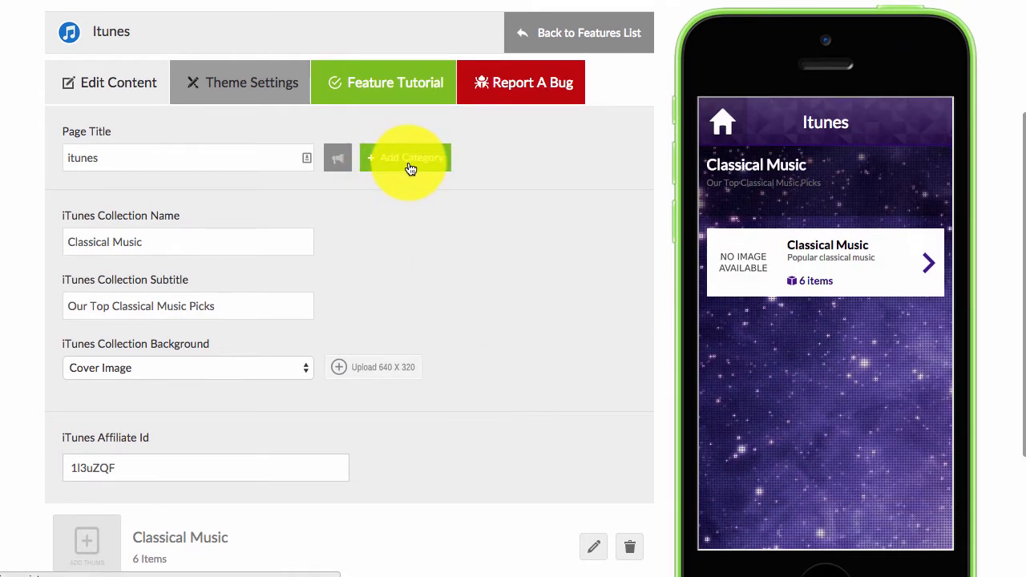
pyautogui.moveTo(798, 266)
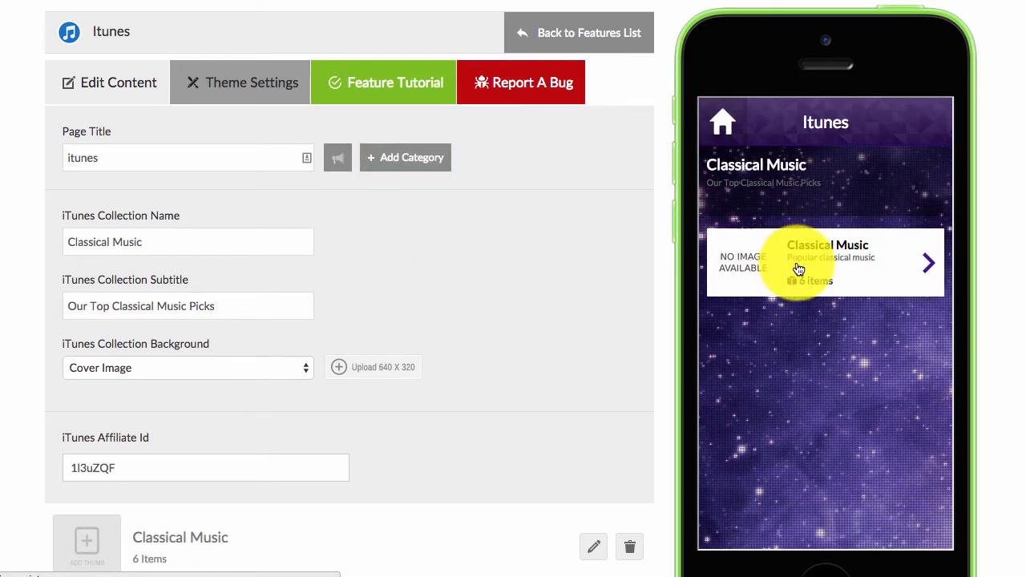
pyautogui.moveTo(258, 237)
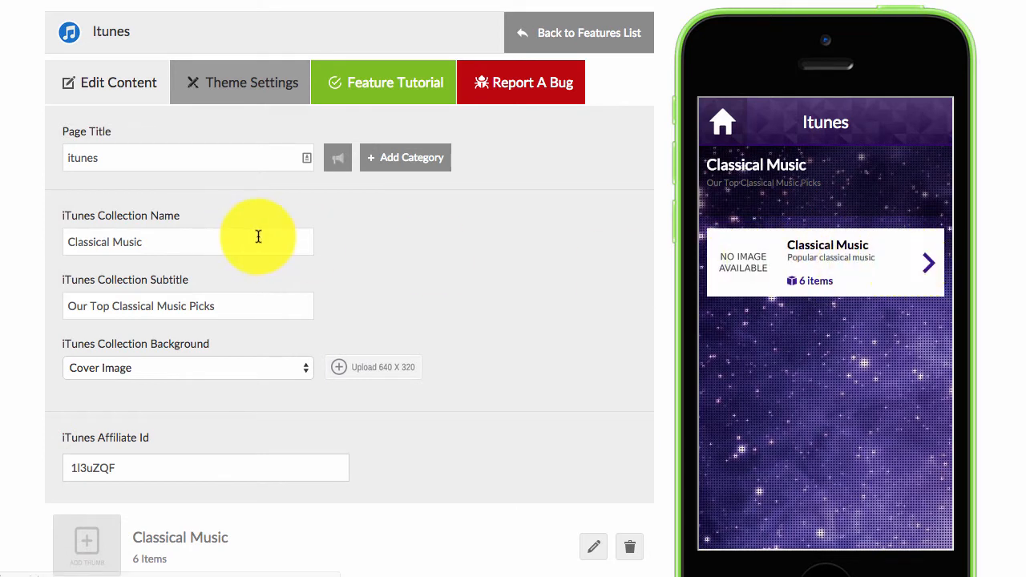
pyautogui.moveTo(189, 292)
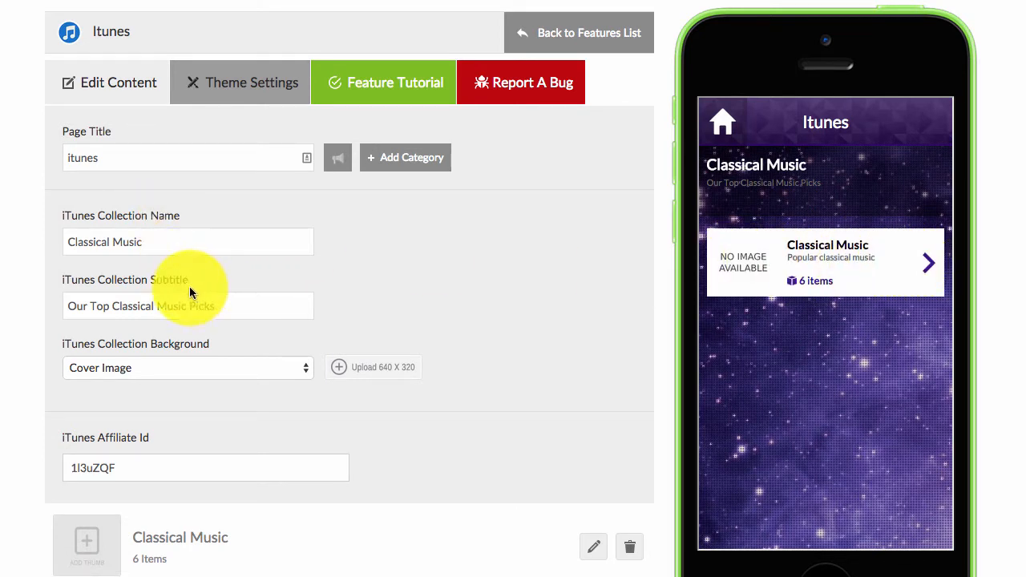
pyautogui.moveTo(649, 214)
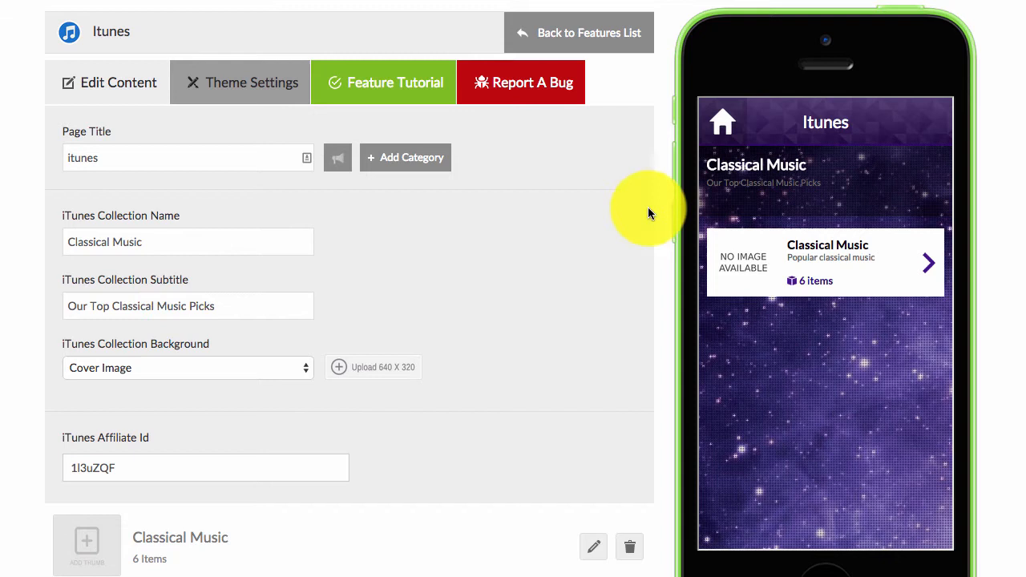
pyautogui.moveTo(623, 206)
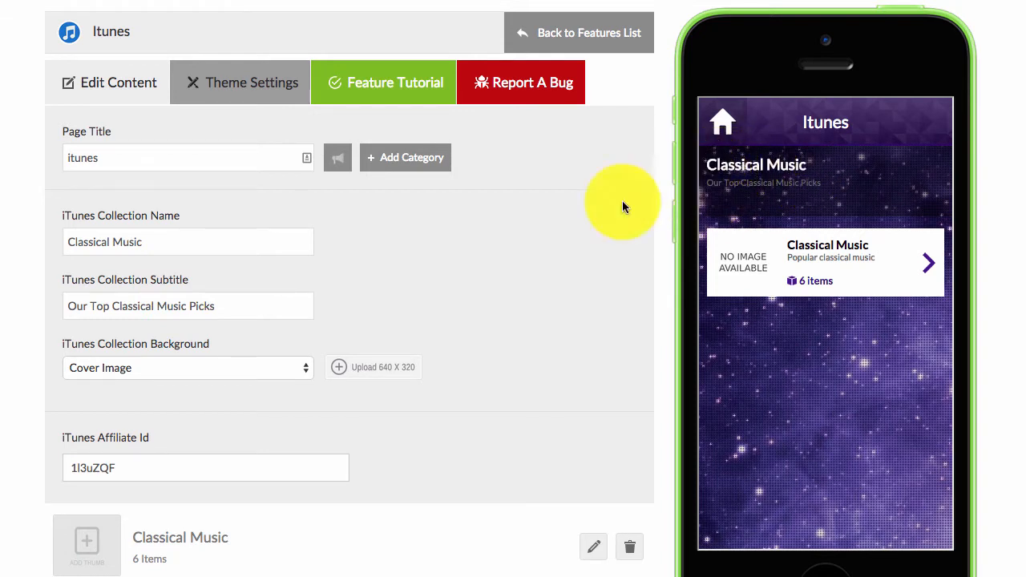
pyautogui.moveTo(737, 192)
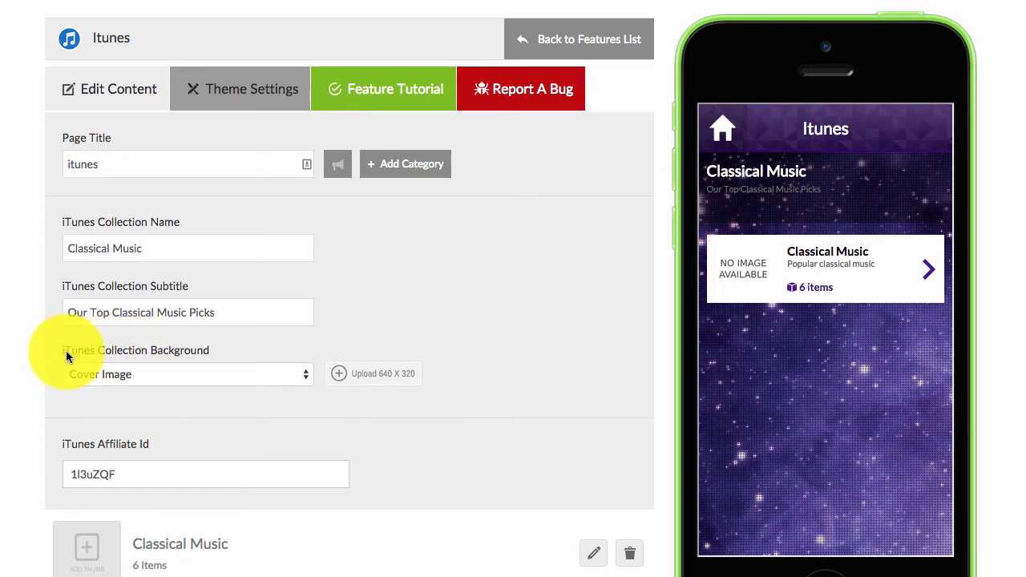
pyautogui.moveTo(224, 375)
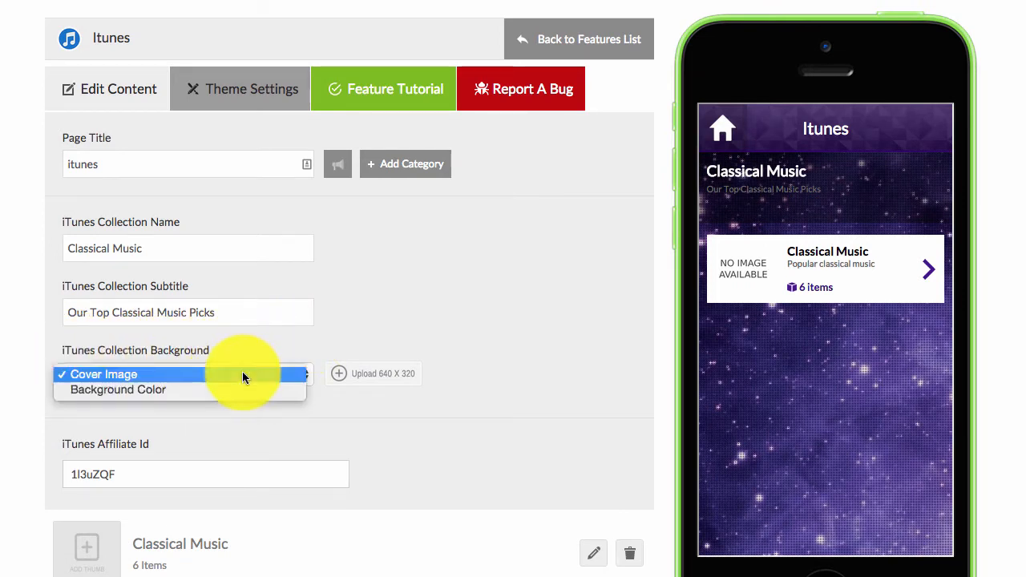
pyautogui.click(102, 375)
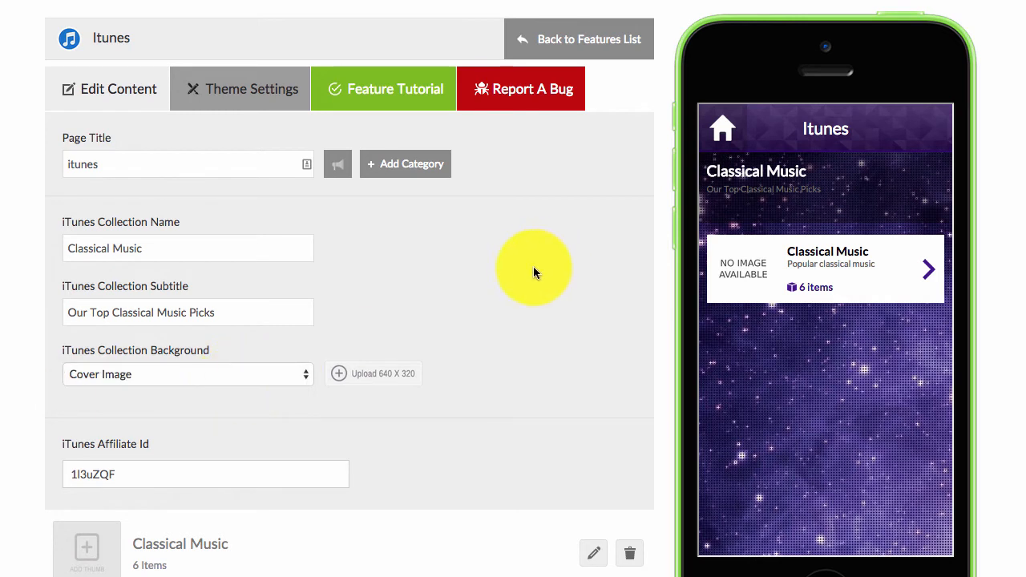
pyautogui.moveTo(796, 165)
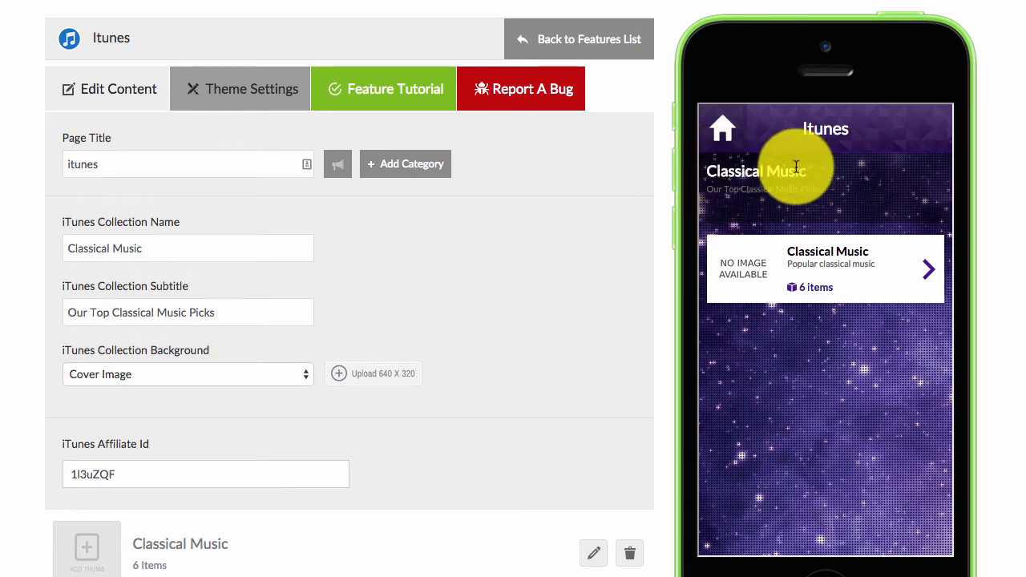
pyautogui.moveTo(830, 190)
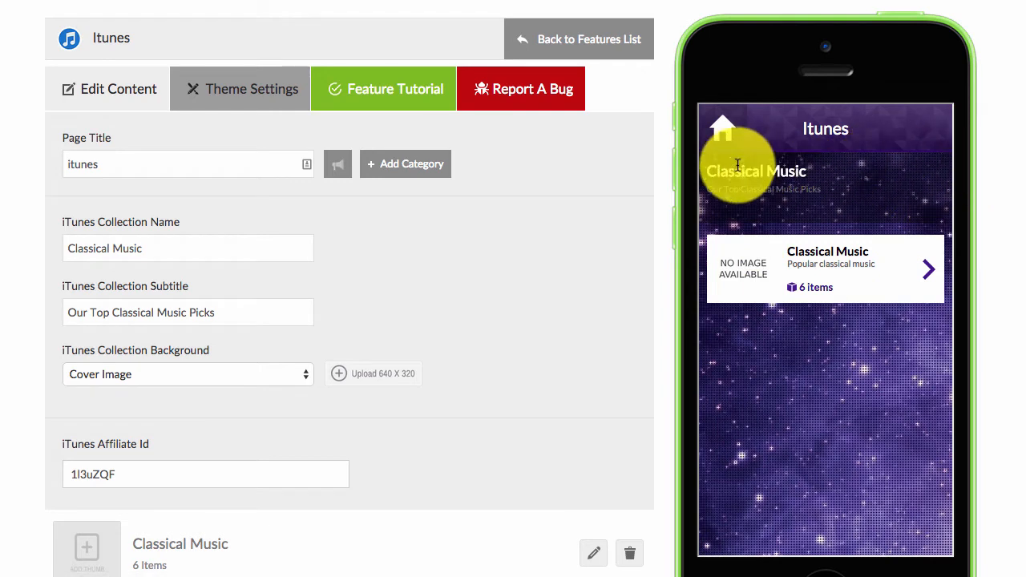
pyautogui.moveTo(761, 273)
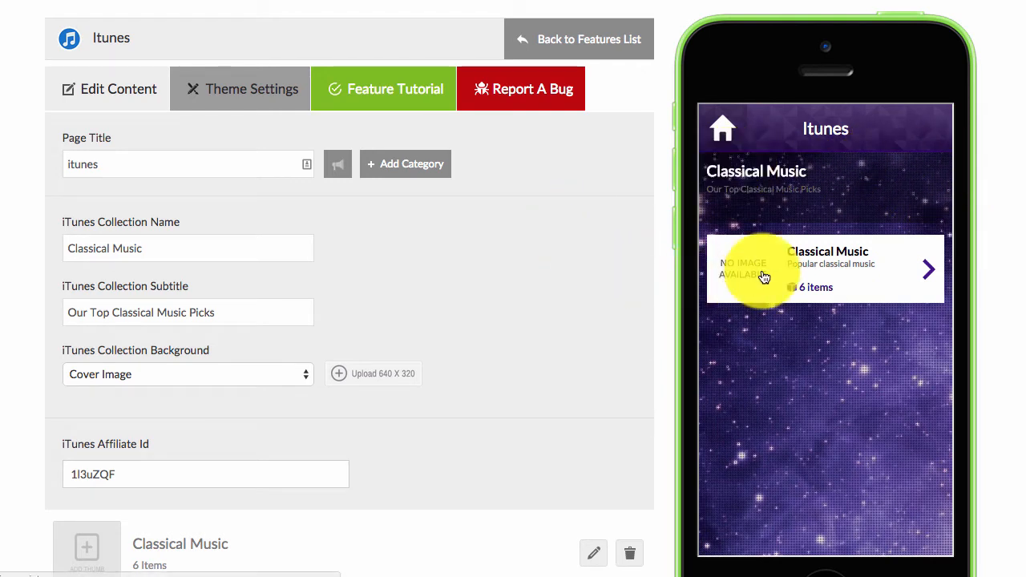
pyautogui.moveTo(420, 192)
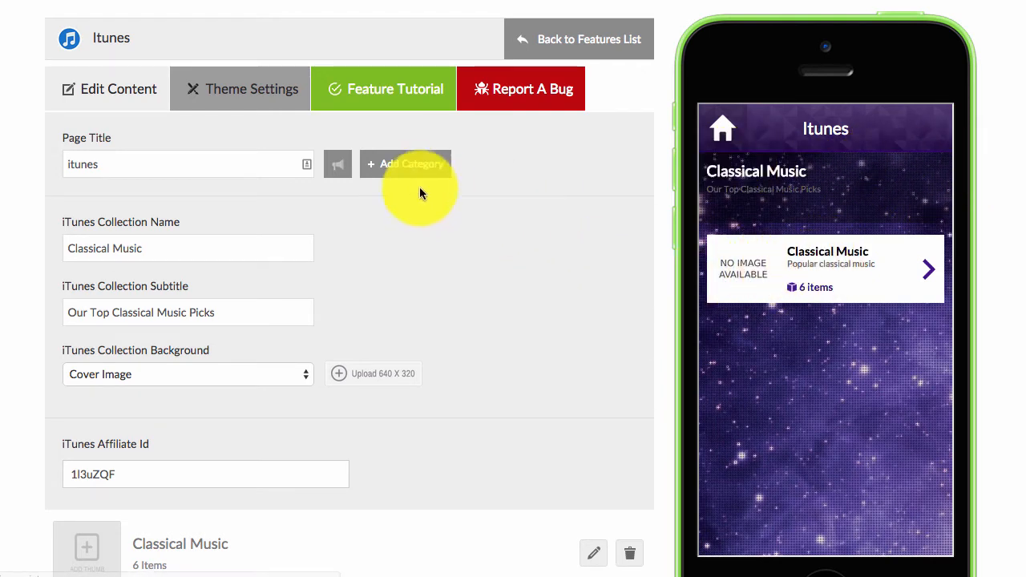
# Step: Add a new category named 'Rock Music' described 'Popular Rock Music' with USA as the store country
pyautogui.click(405, 163)
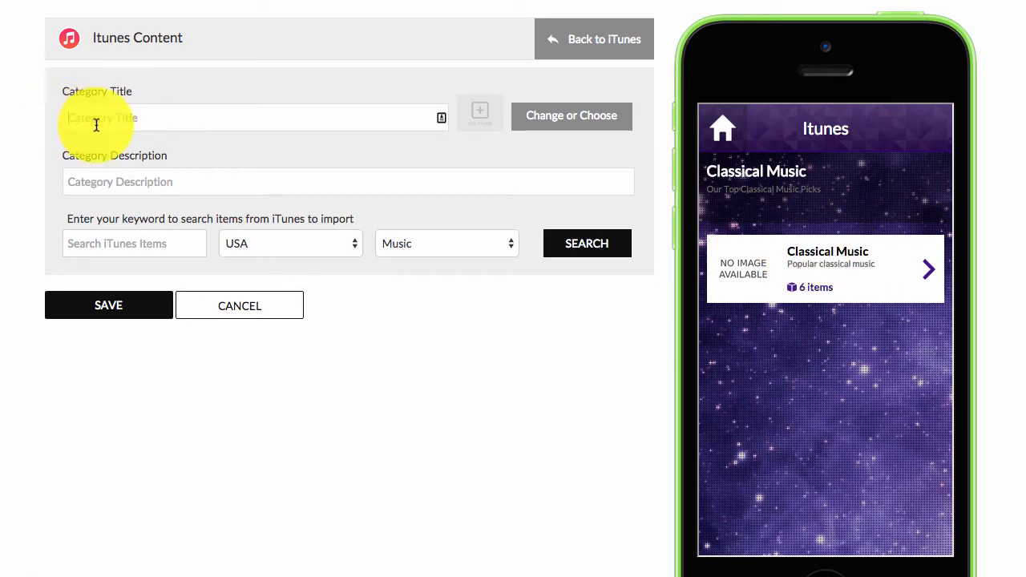
pyautogui.write('Rock Music')
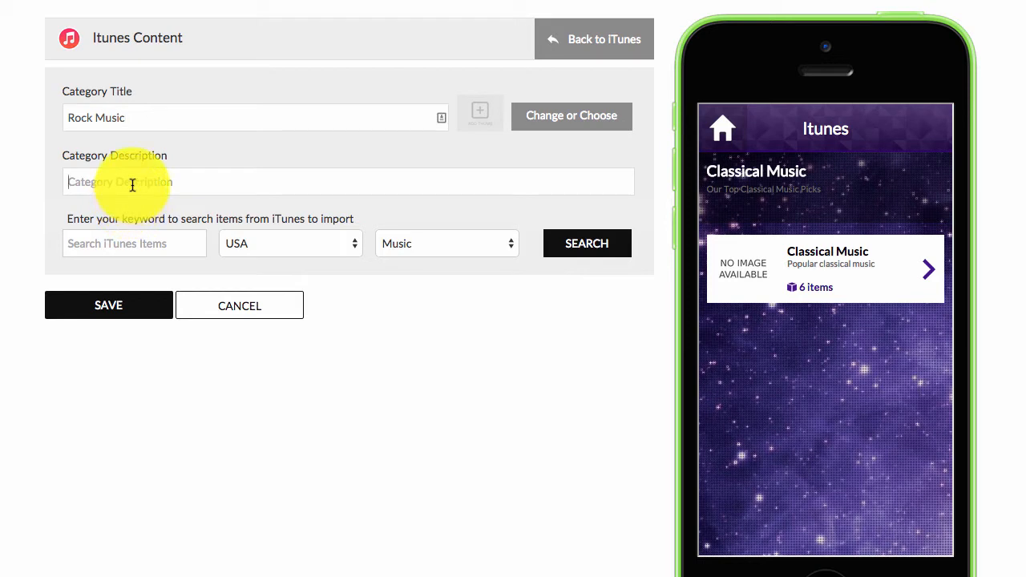
pyautogui.write('Popular R')
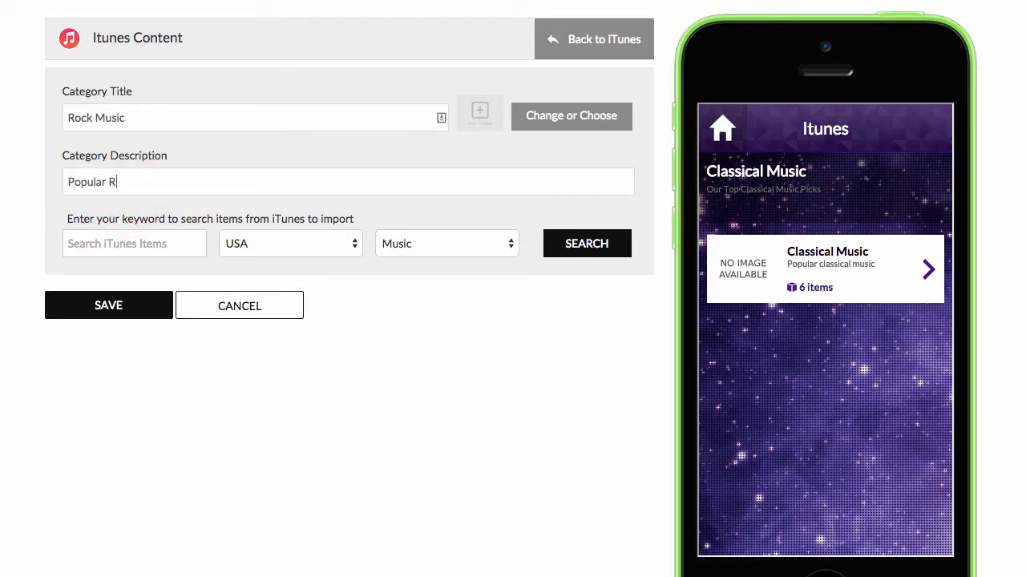
pyautogui.write('ock Music')
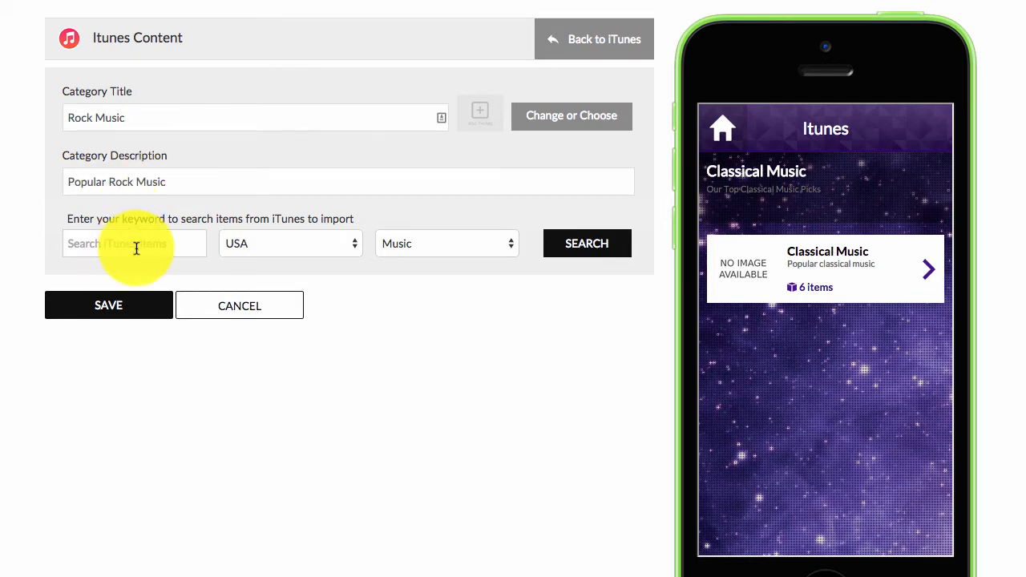
pyautogui.click(290, 243)
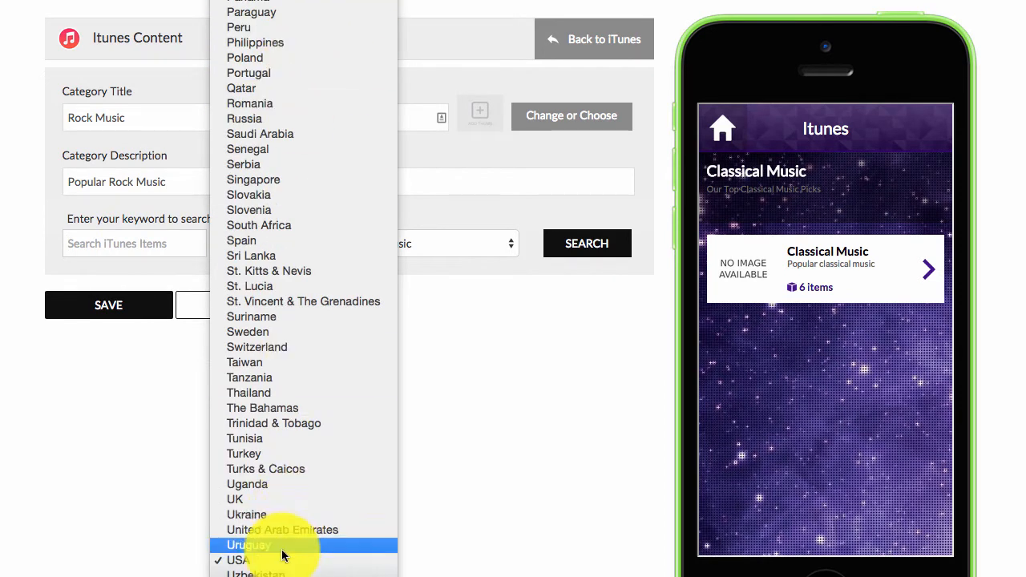
pyautogui.click(237, 561)
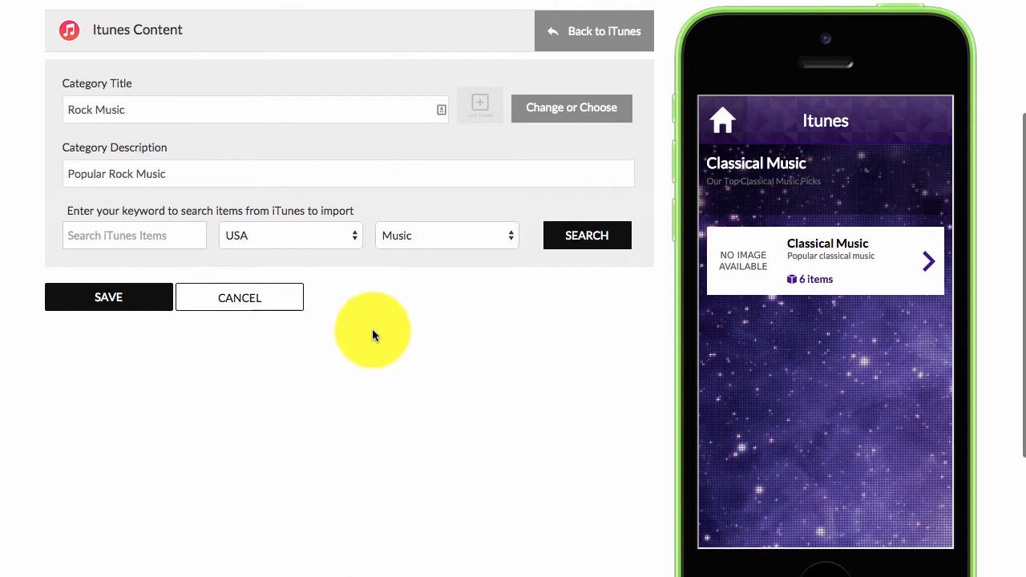
# Step: Search iTunes for 'rock music' with media type Music and tick songs from the results for import
pyautogui.write('ro')
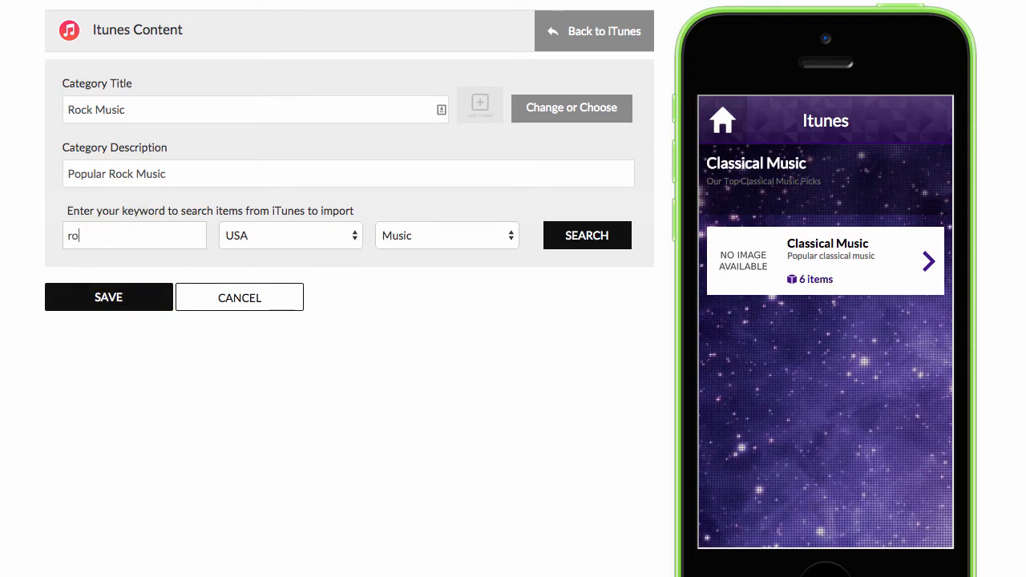
pyautogui.write('rock music')
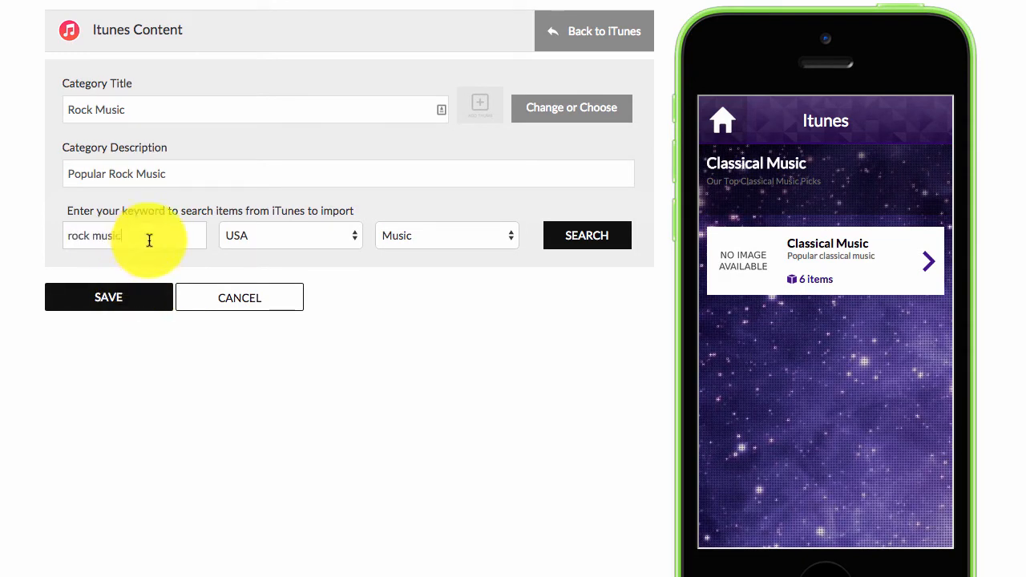
pyautogui.click(445, 234)
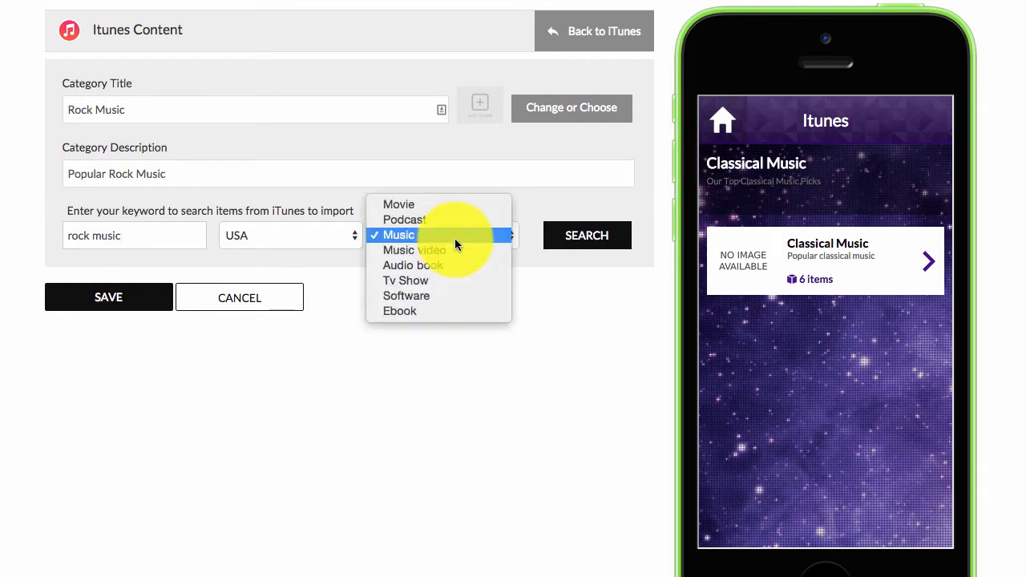
pyautogui.moveTo(398, 206)
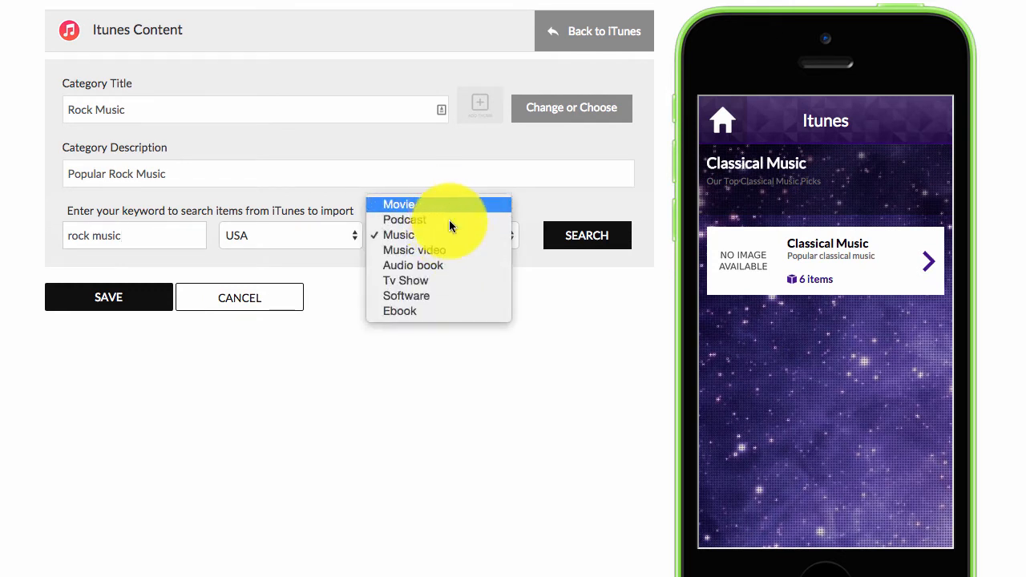
pyautogui.moveTo(447, 266)
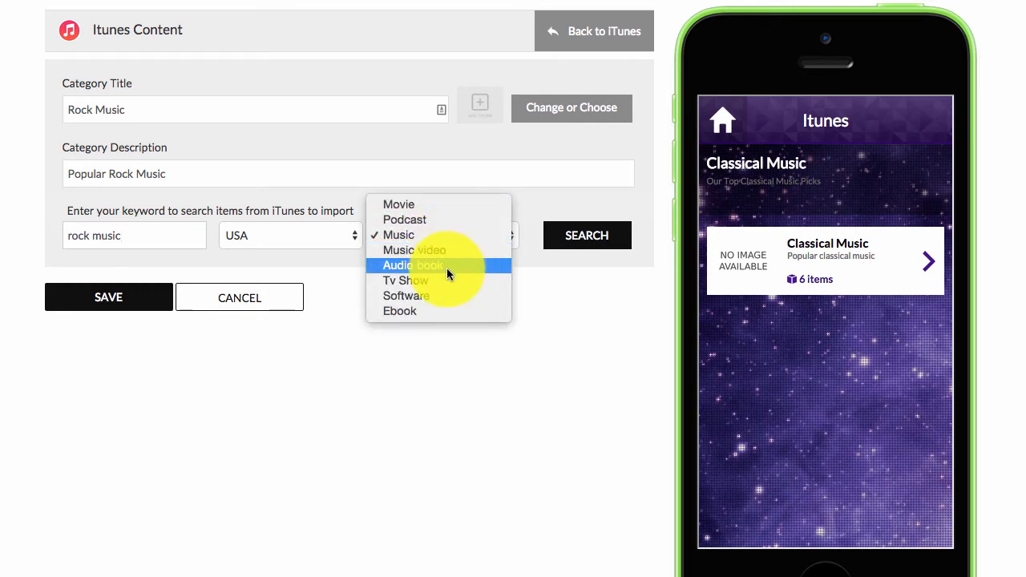
pyautogui.click(397, 234)
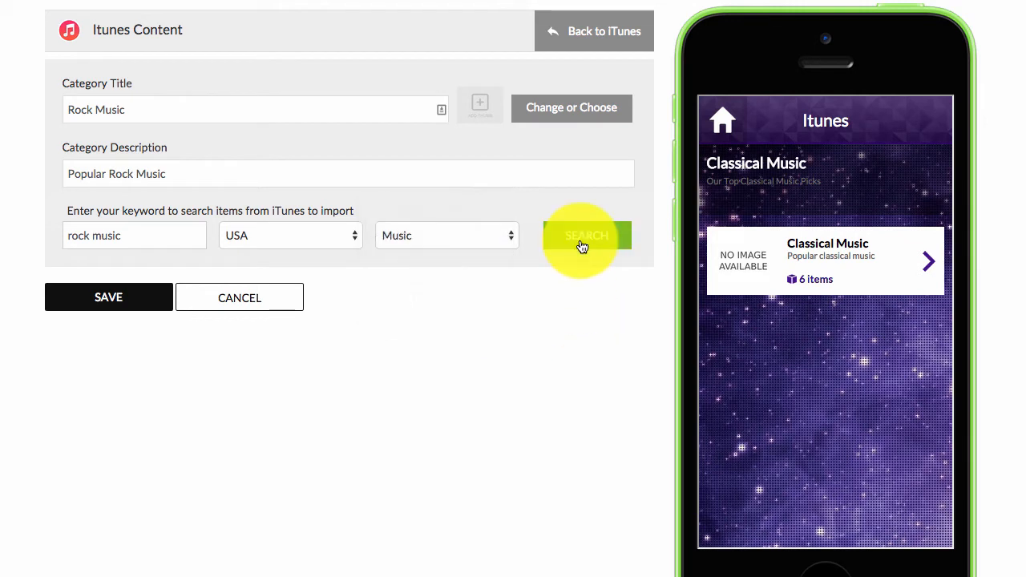
pyautogui.click(586, 234)
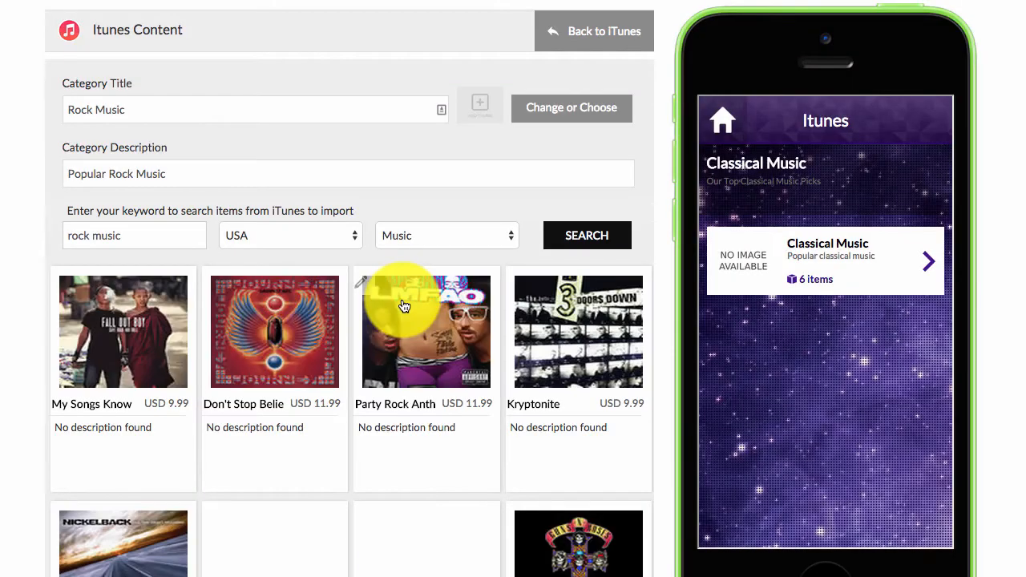
pyautogui.scroll(-3)
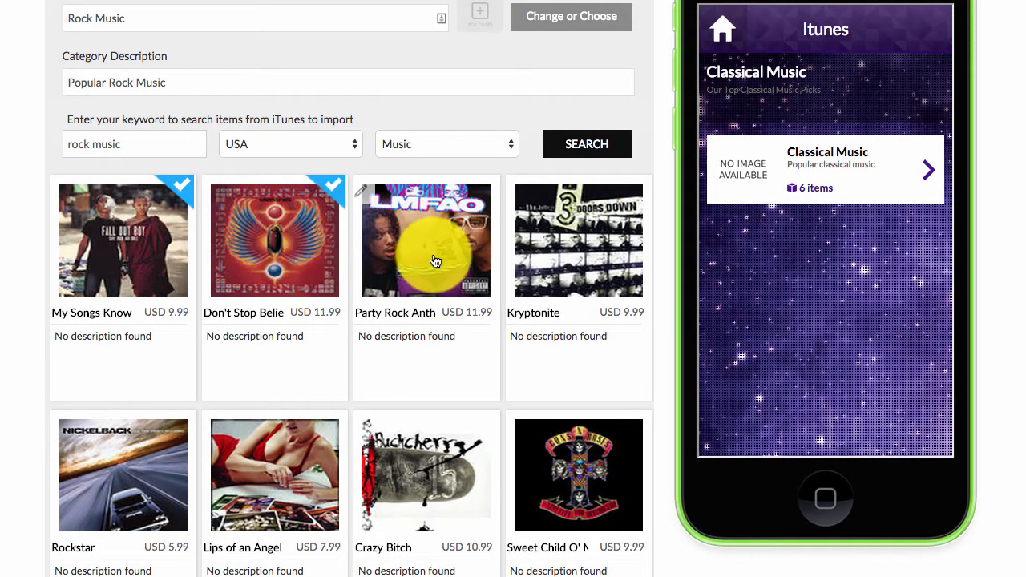
pyautogui.click(426, 240)
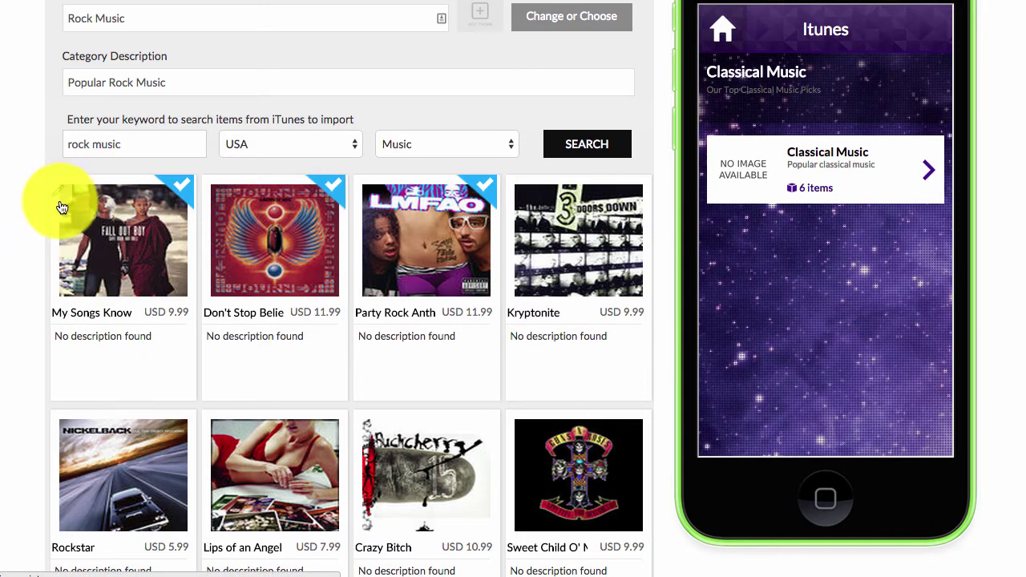
pyautogui.scroll(3)
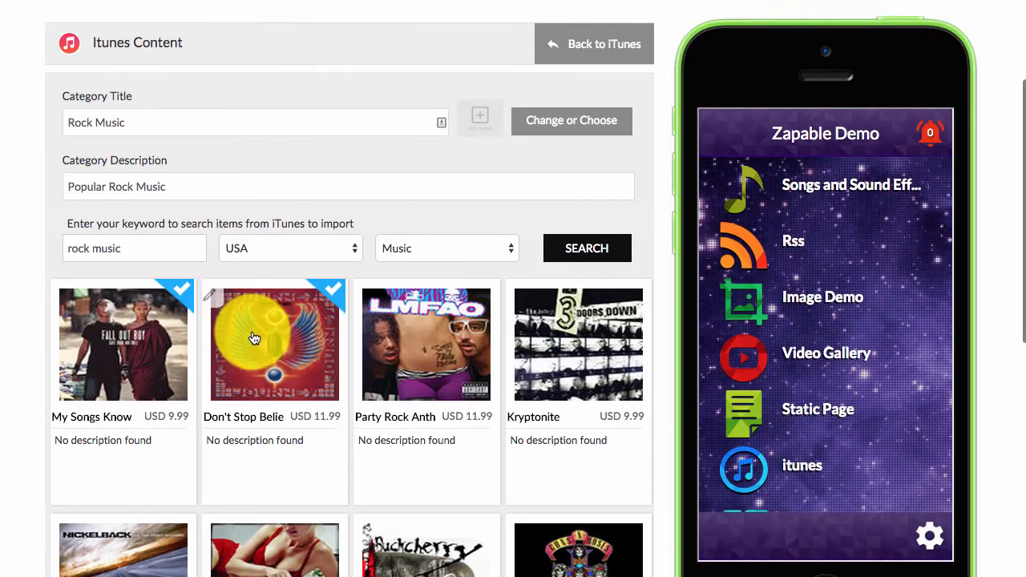
pyautogui.scroll(-3)
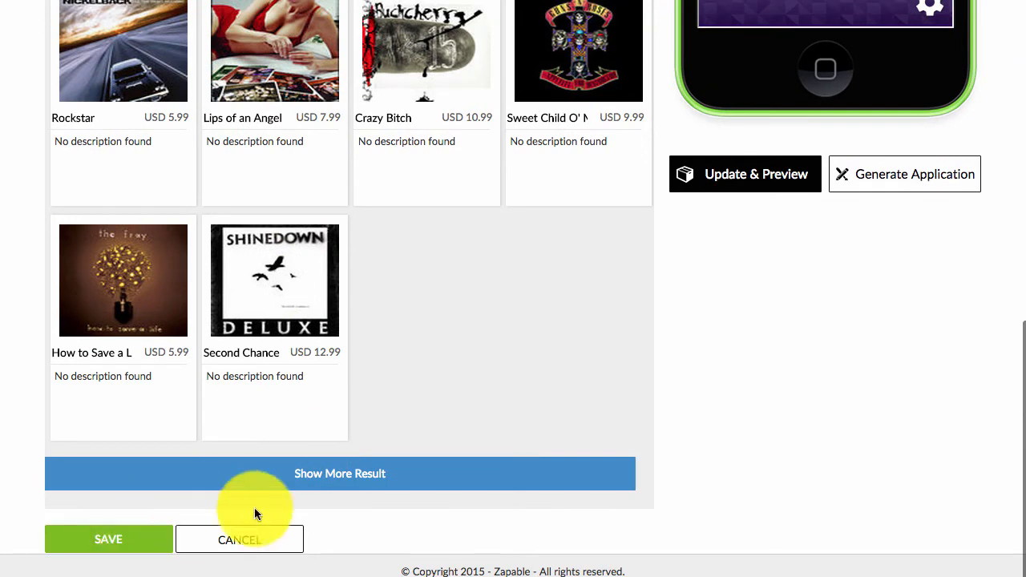
pyautogui.moveTo(375, 464)
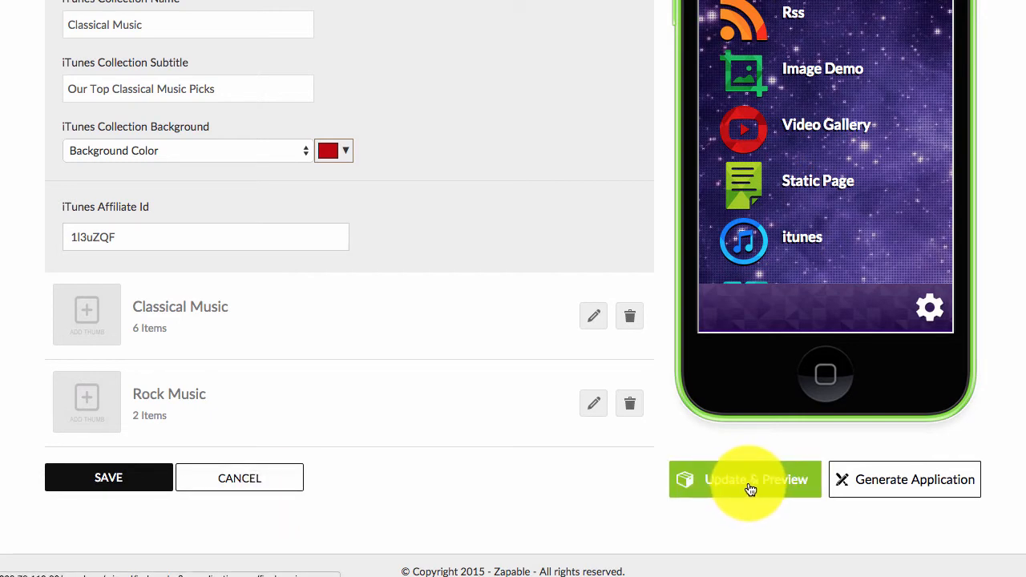
# Step: Refresh the preview, then set the jellyfish picture as the Rock Music category thumbnail and return to the iTunes page
pyautogui.click(744, 479)
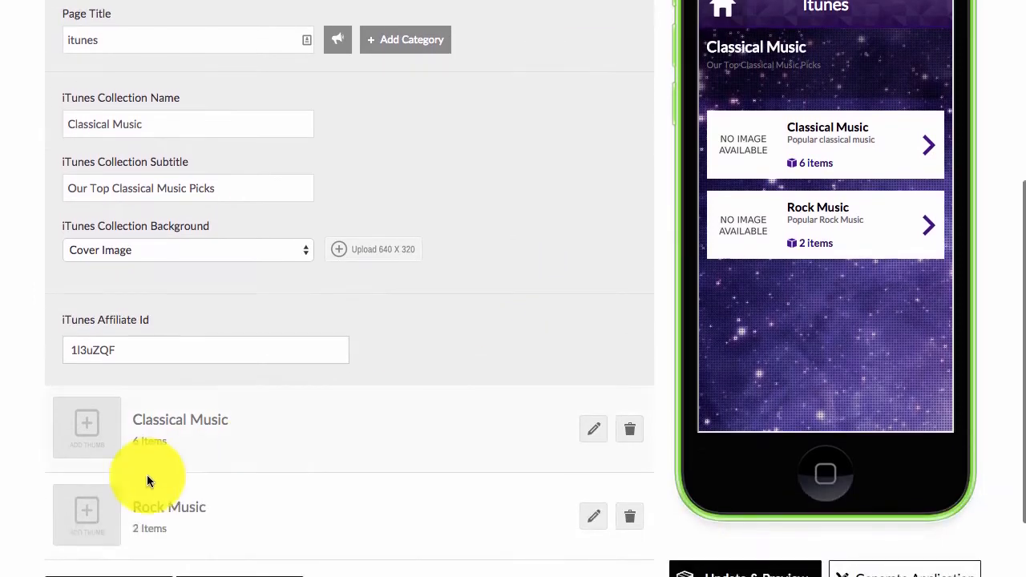
pyautogui.moveTo(120, 490)
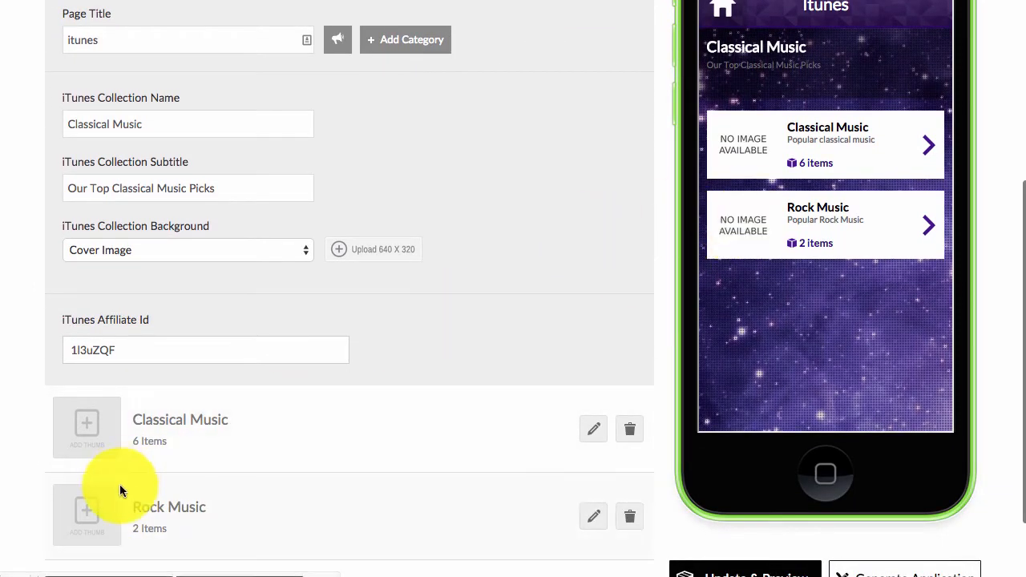
pyautogui.click(593, 516)
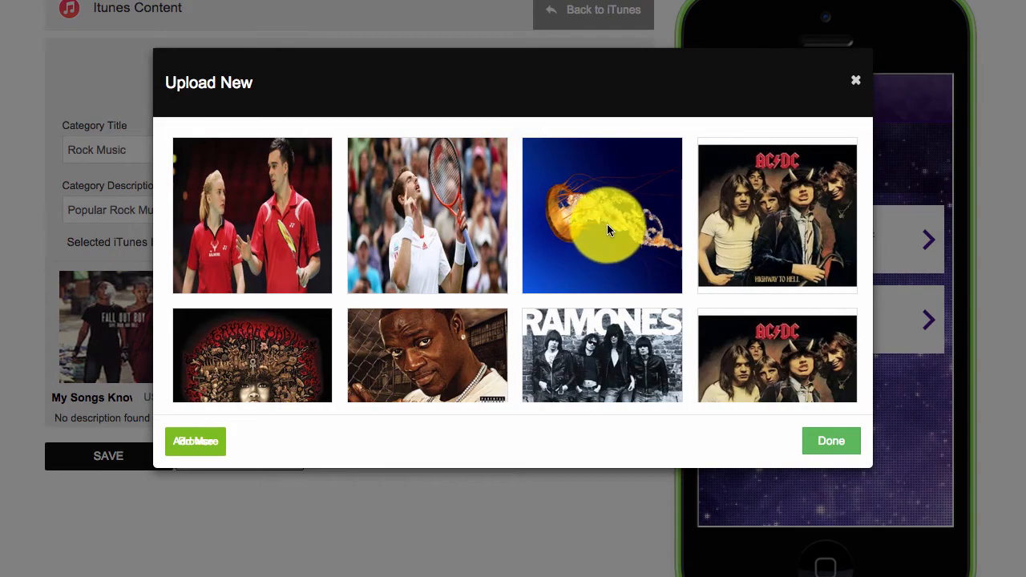
pyautogui.click(830, 440)
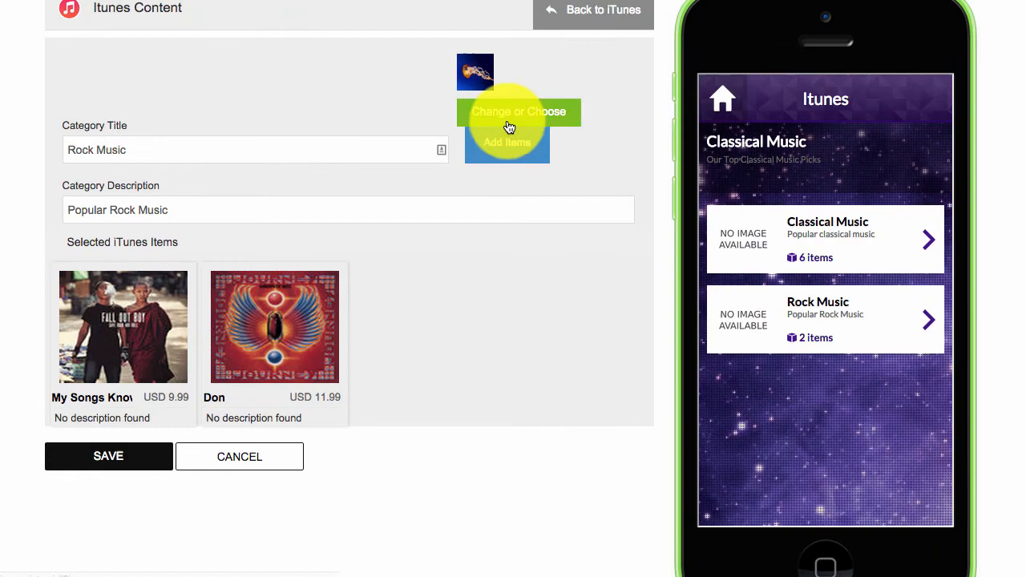
pyautogui.click(519, 112)
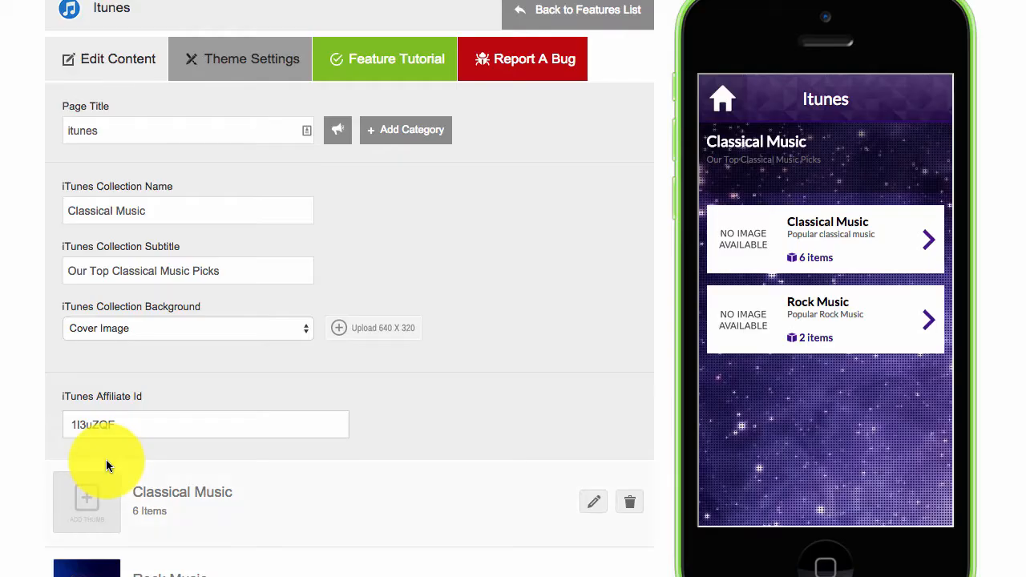
pyautogui.scroll(-3)
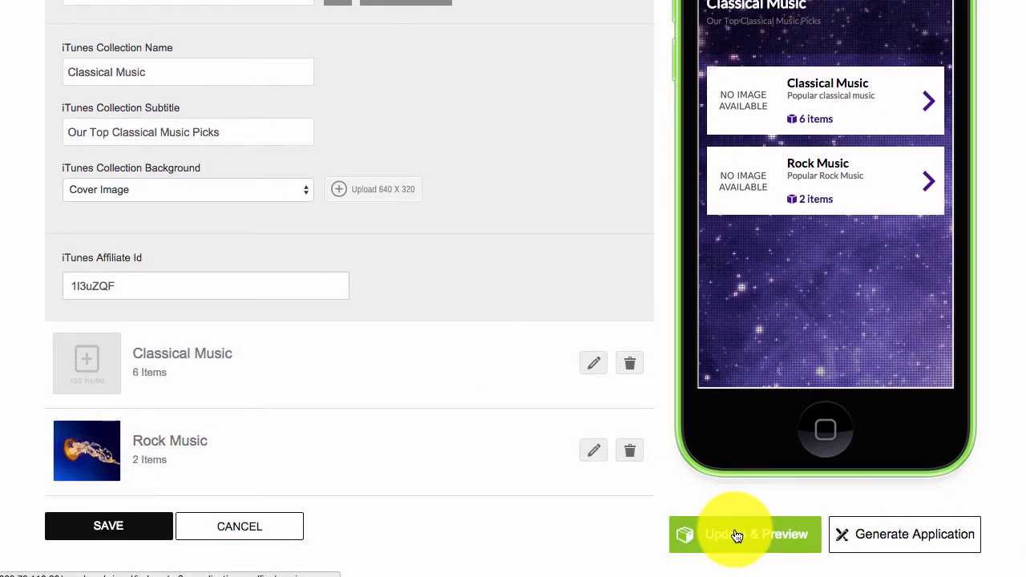
# Step: Refresh the preview, browse Rock Music to the first song's detail with price, then back out to the category list
pyautogui.click(744, 534)
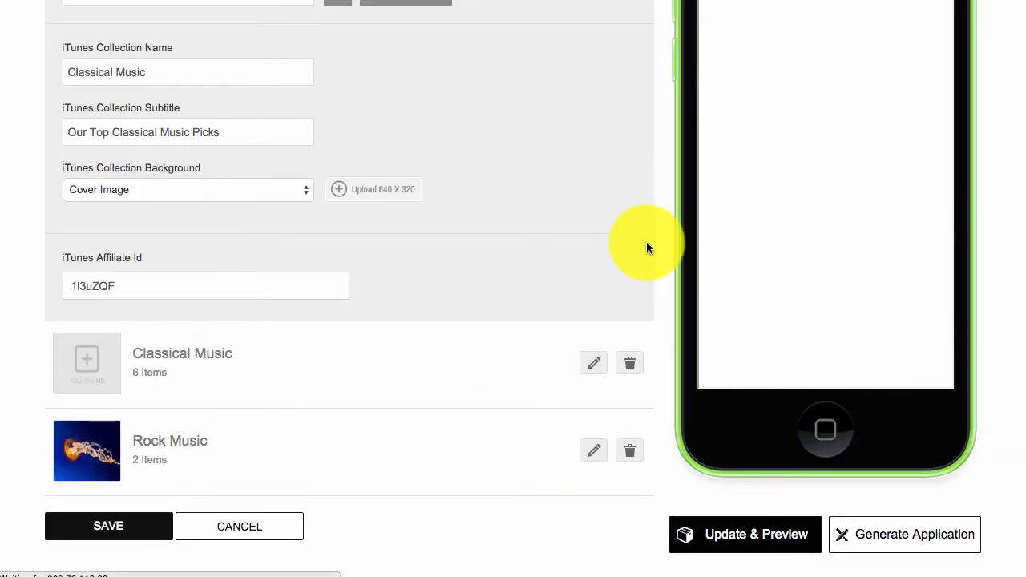
pyautogui.scroll(3)
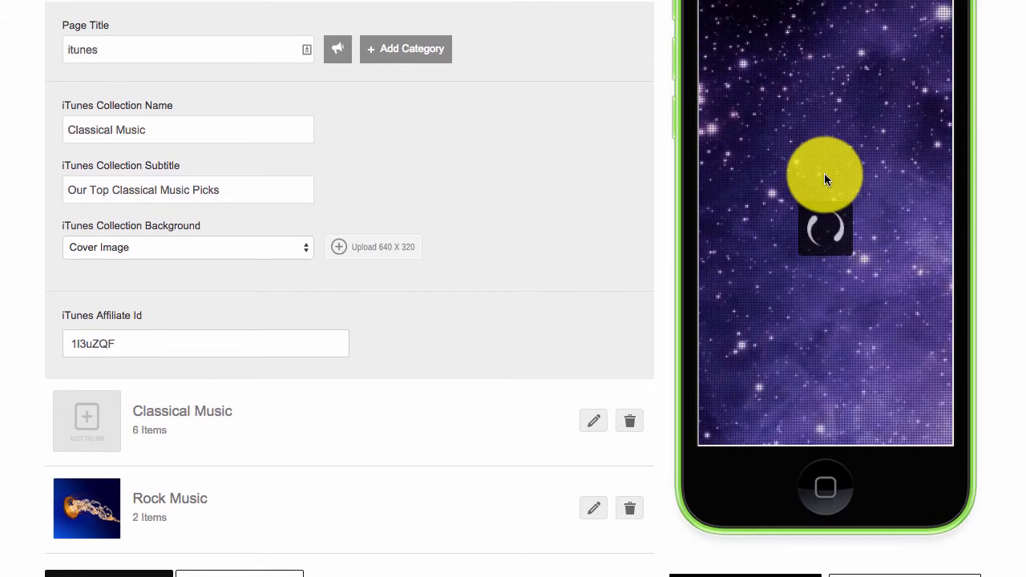
pyautogui.click(825, 176)
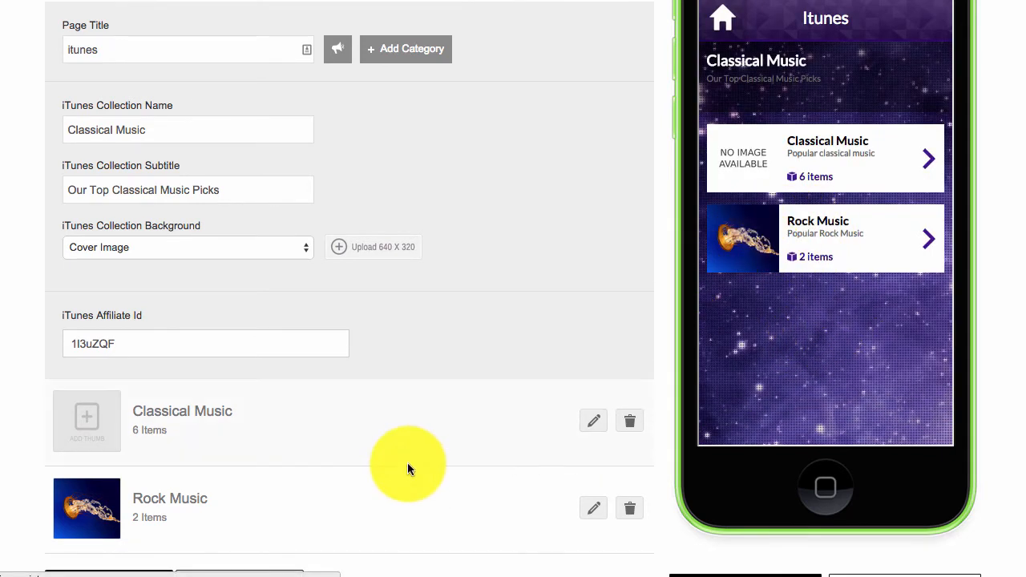
pyautogui.moveTo(806, 237)
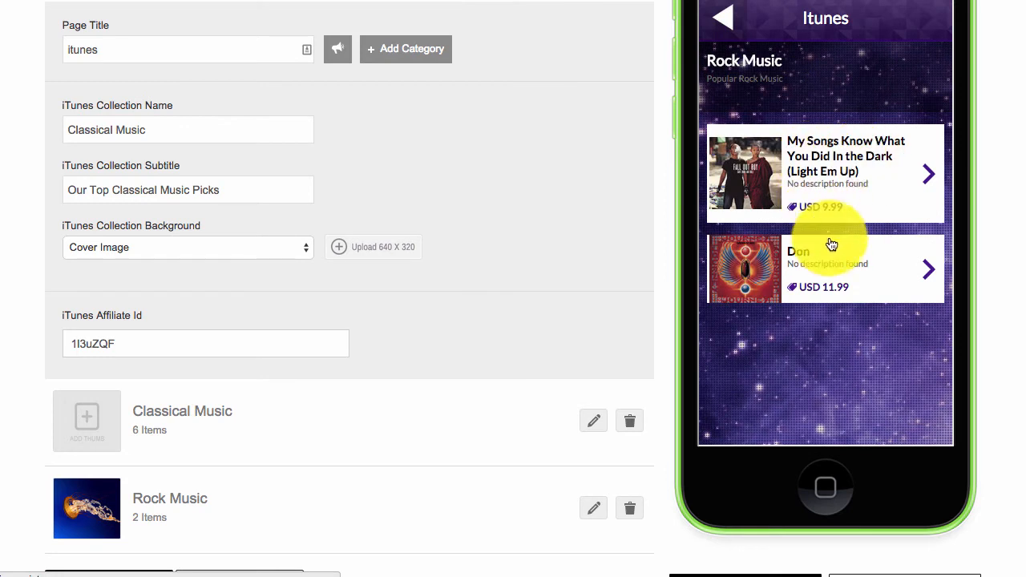
pyautogui.click(826, 173)
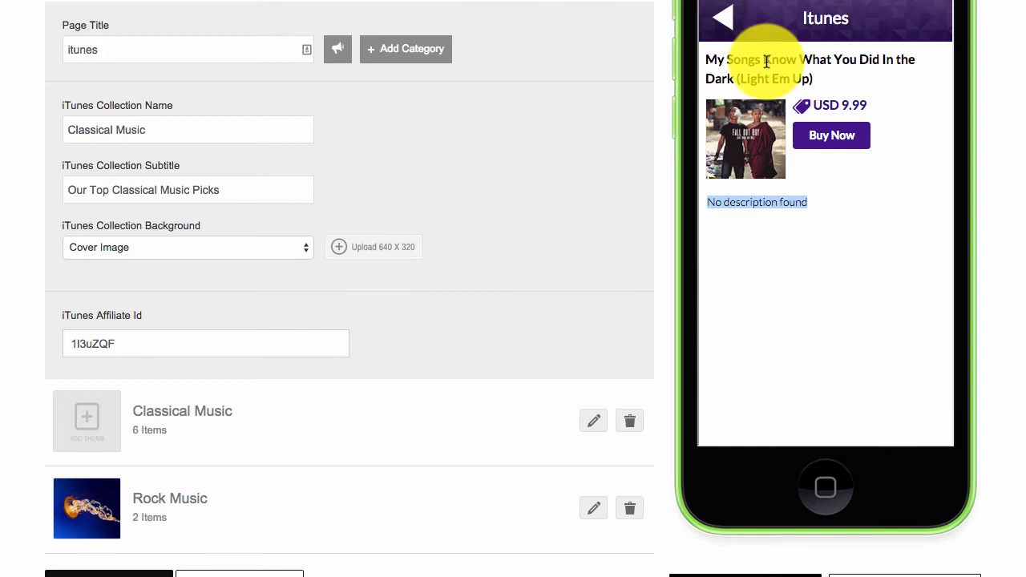
pyautogui.moveTo(830, 135)
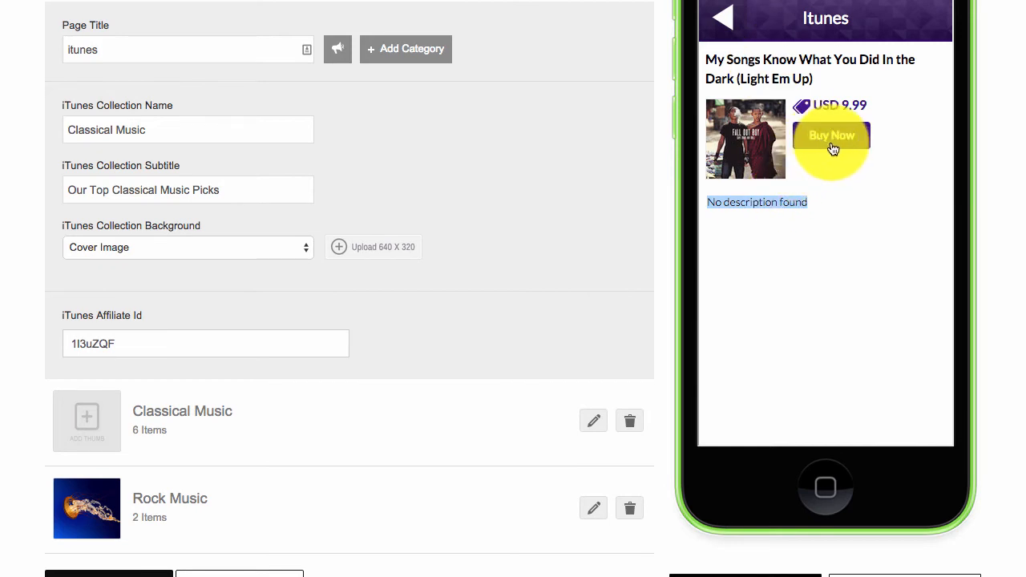
pyautogui.click(721, 18)
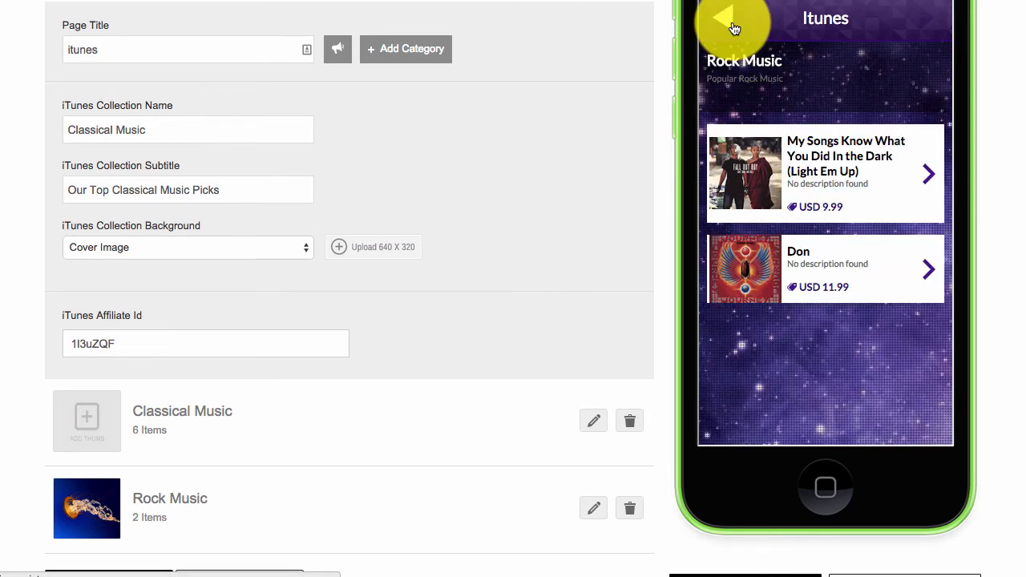
pyautogui.click(730, 25)
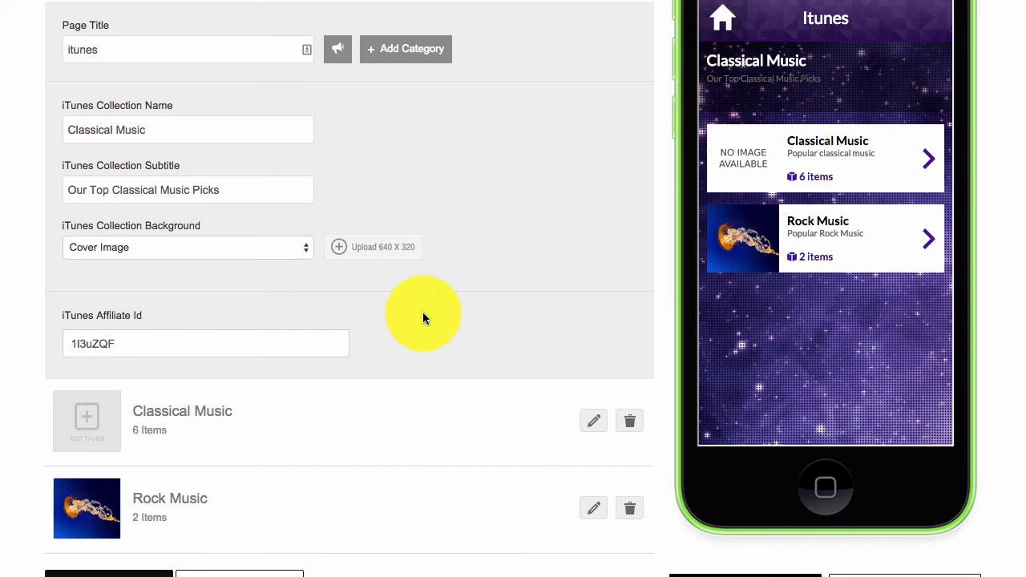
# Step: Reopen the Rock Music category, start Add Items and bring up the iTunes media type choices
pyautogui.click(593, 506)
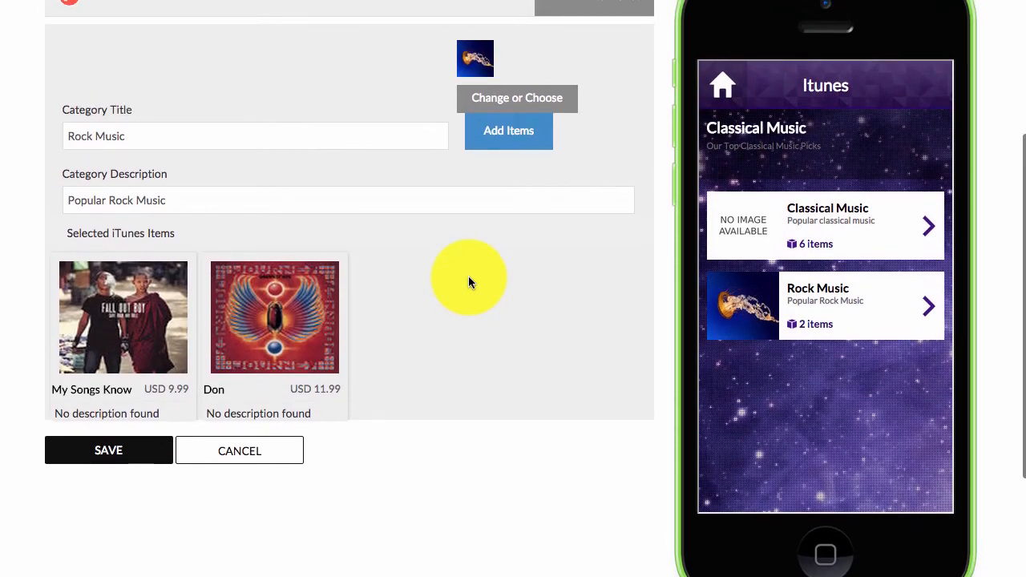
pyautogui.click(508, 131)
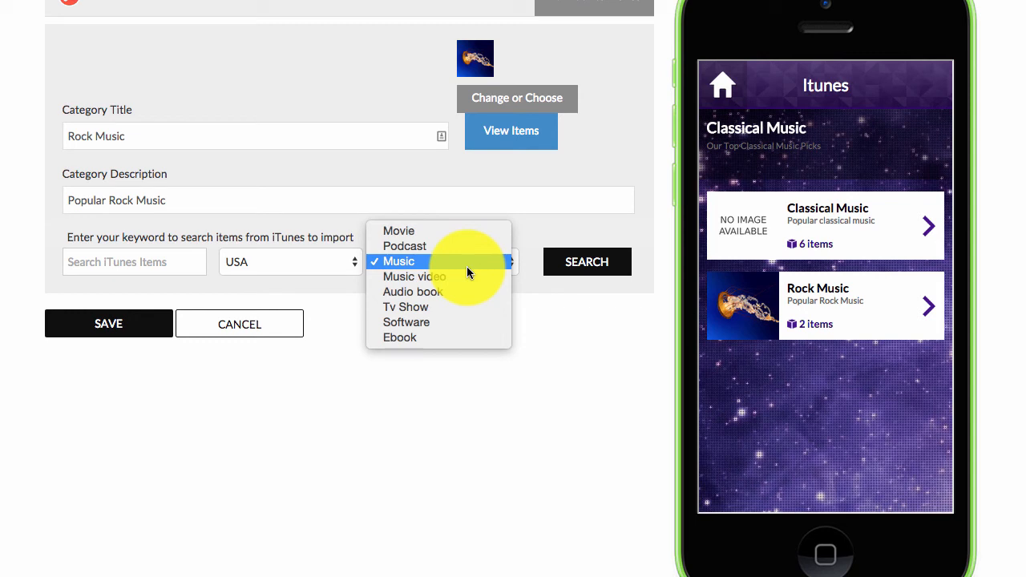
pyautogui.click(398, 261)
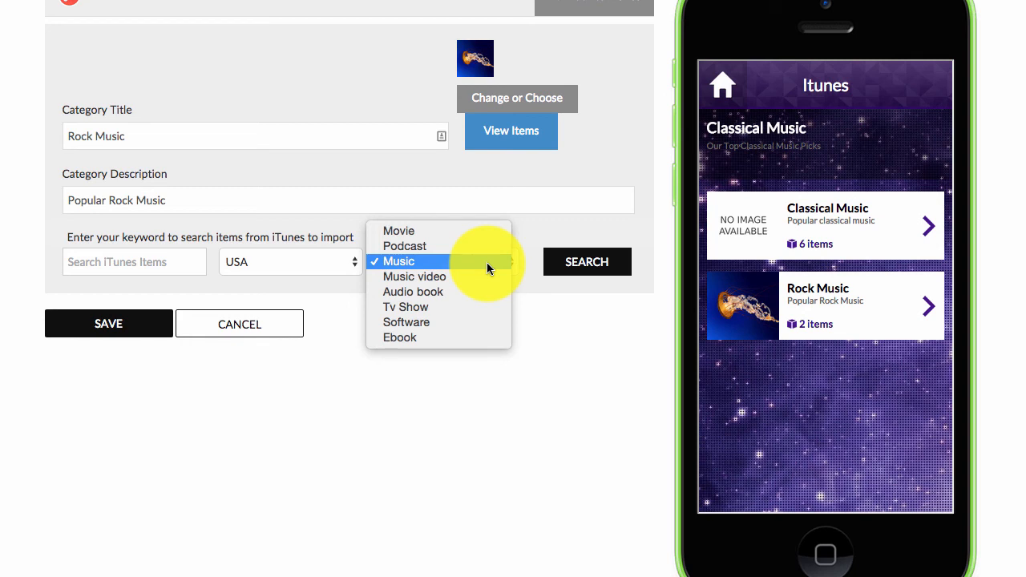
pyautogui.moveTo(498, 264)
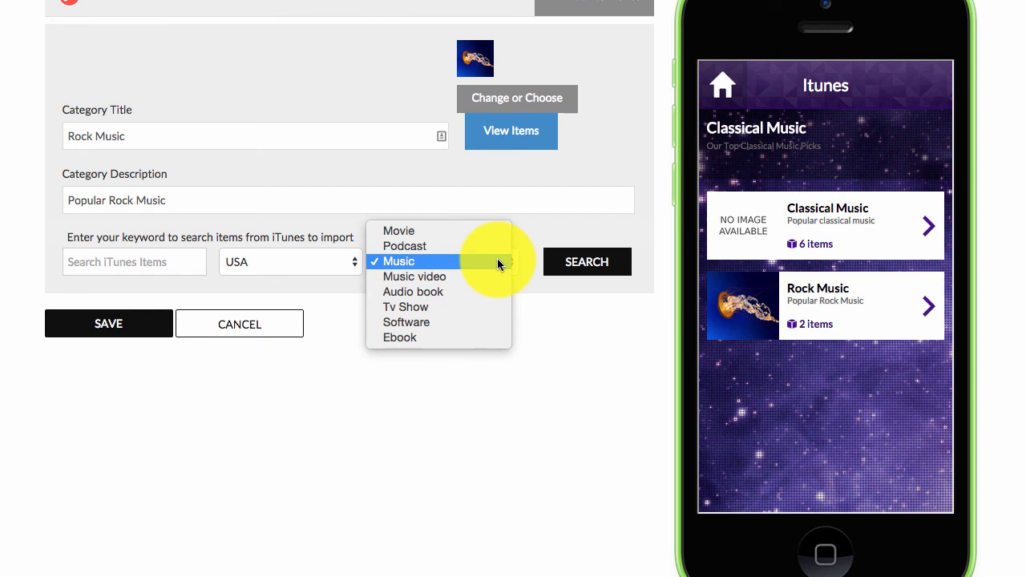
pyautogui.moveTo(478, 276)
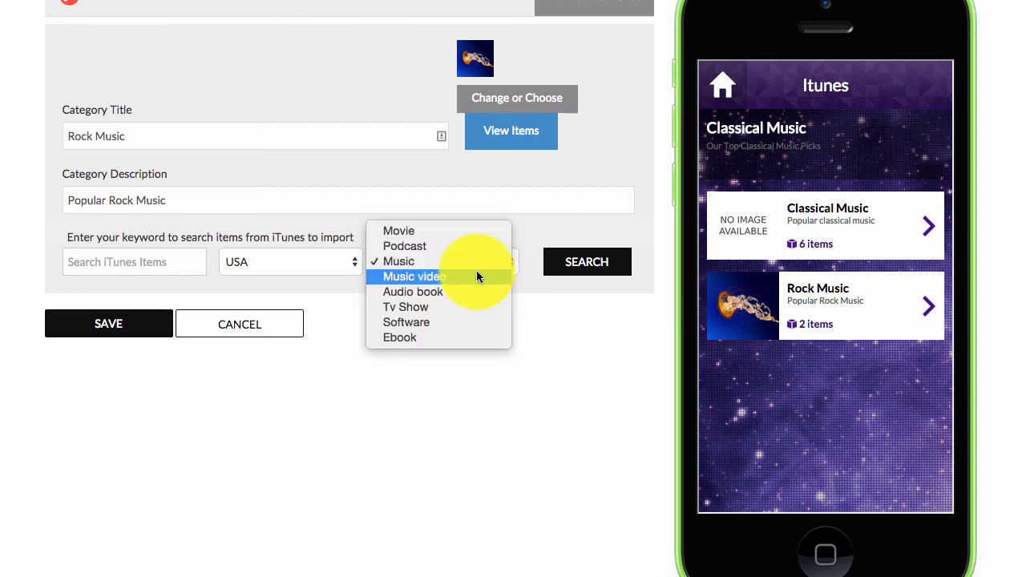